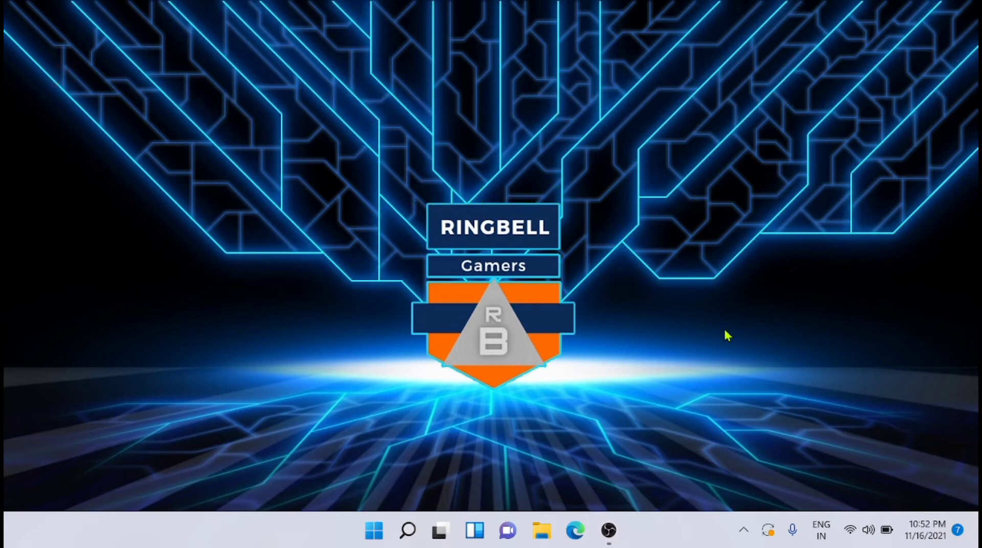
mouse_move(392, 526)
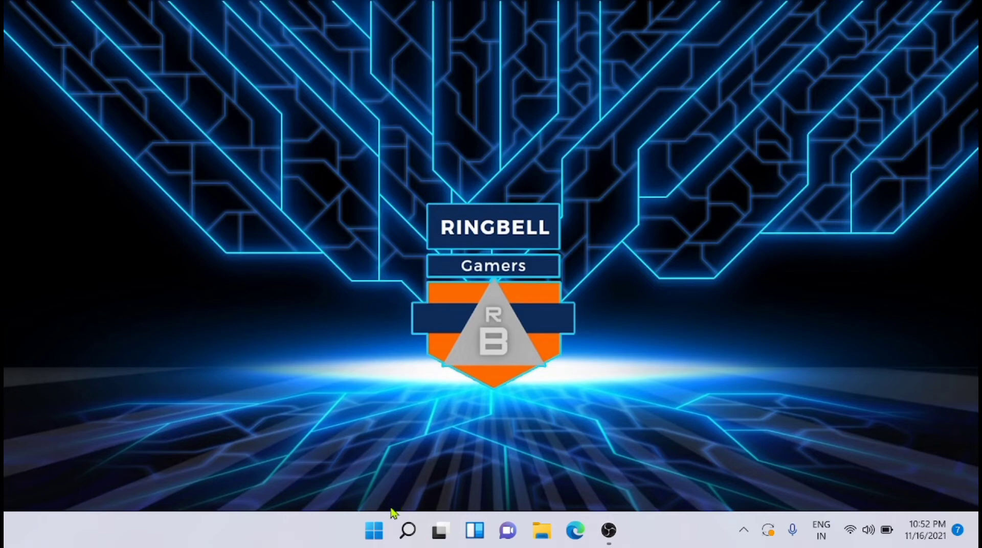
mouse_move(372, 536)
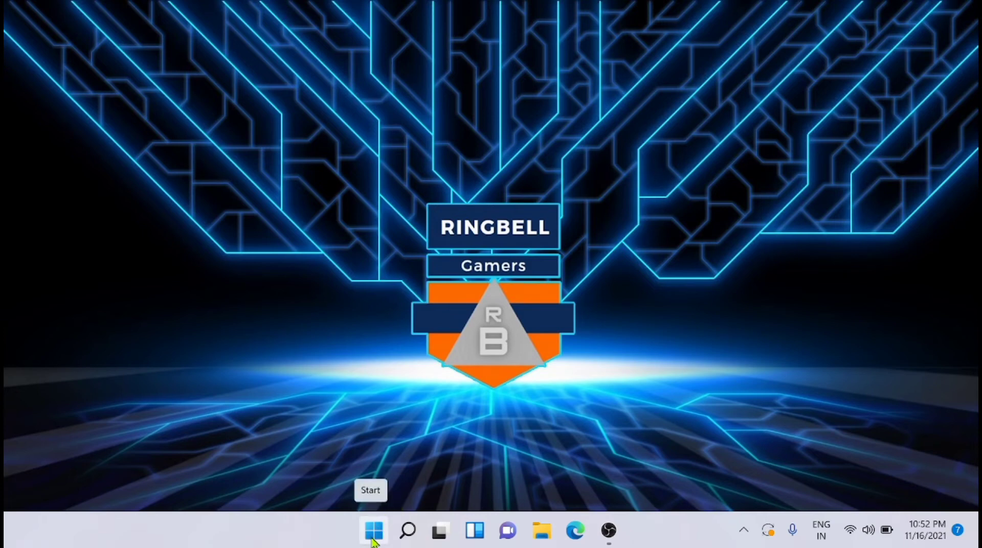
- Search the Start menu to find Windows Security settings
left_click(372, 530)
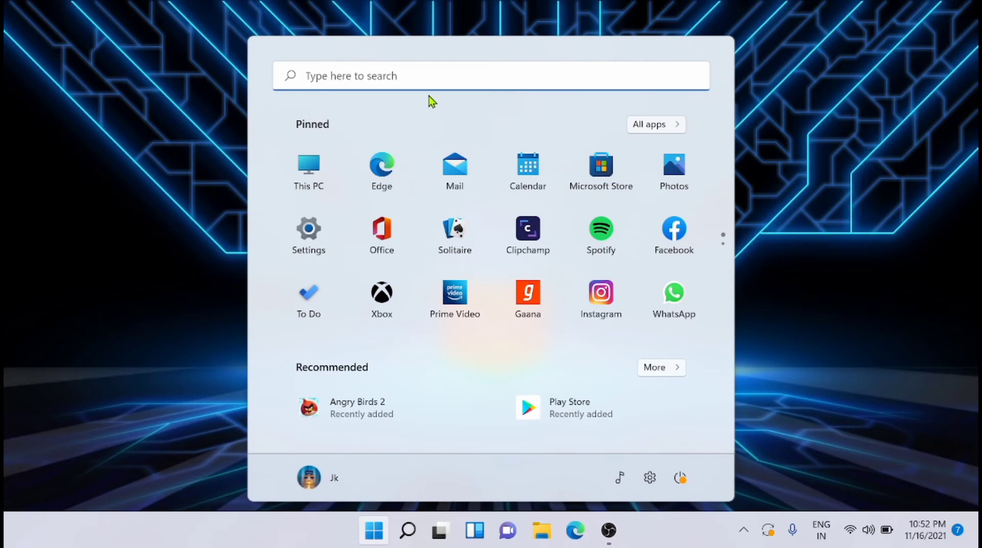
type("windows PowerShell")
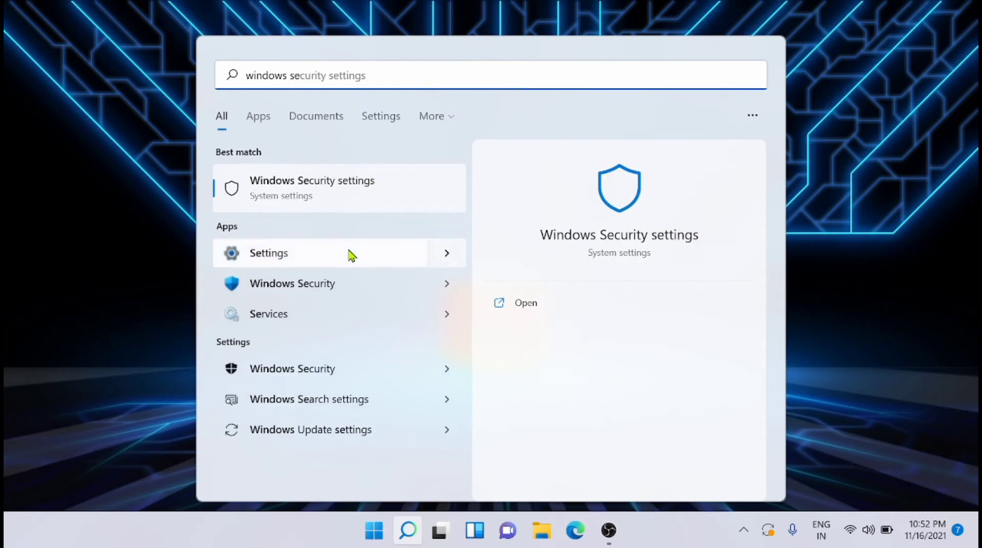
mouse_move(362, 205)
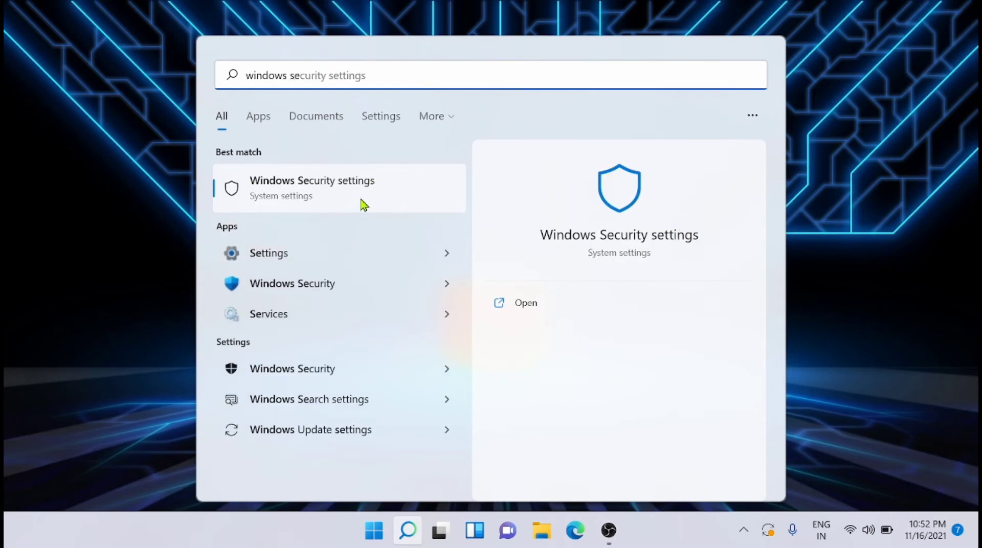
mouse_move(356, 295)
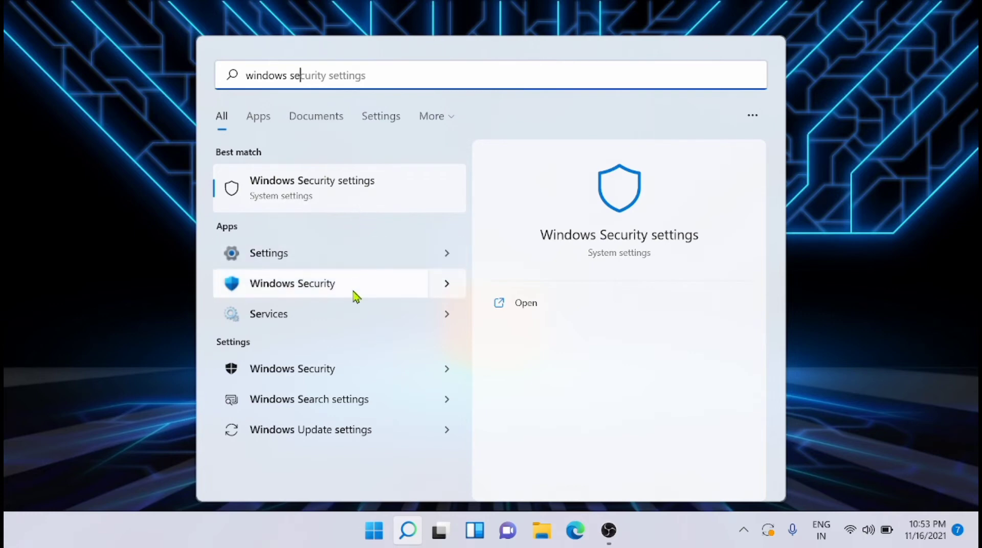
- Open Windows Security's Device security section and view Security processor details
left_click(291, 283)
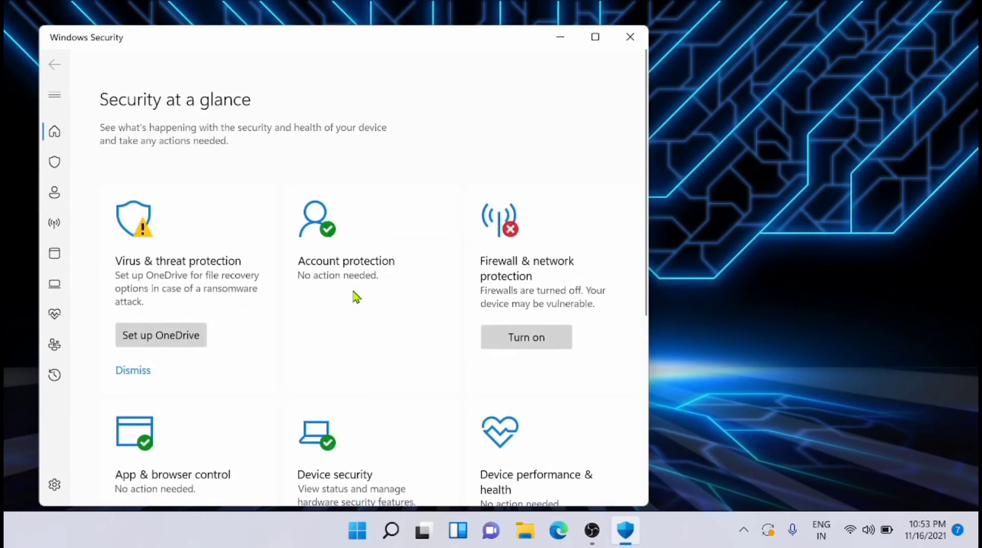
left_click(54, 95)
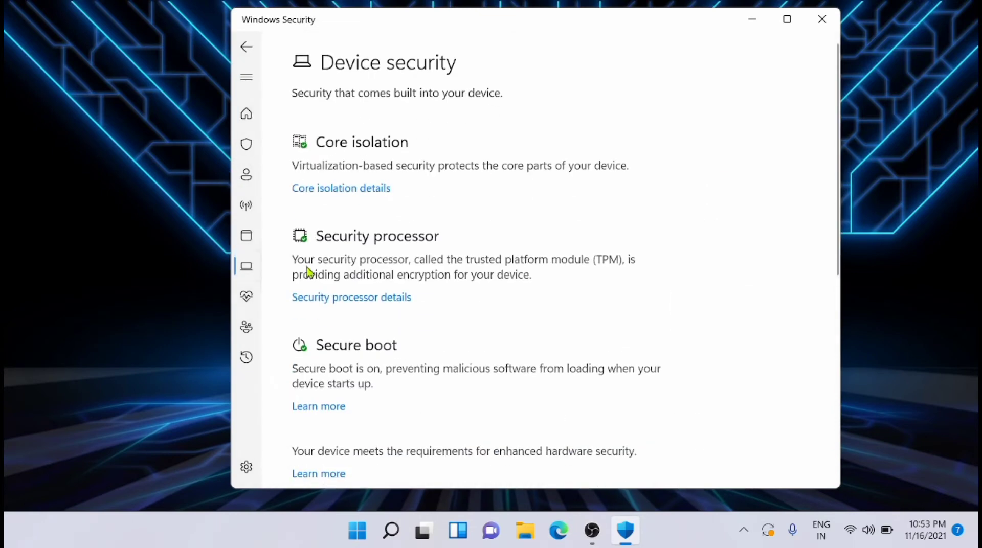
mouse_move(374, 300)
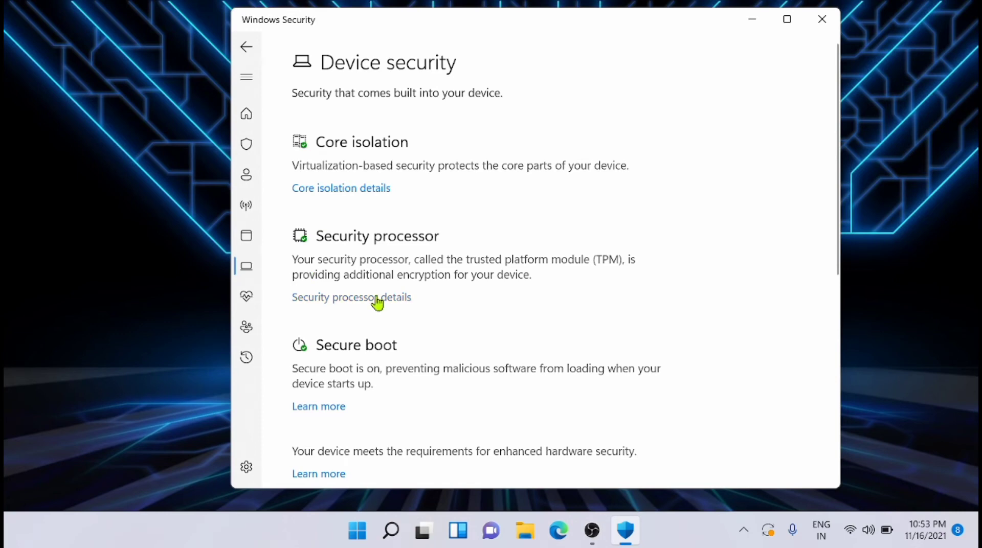
left_click(351, 297)
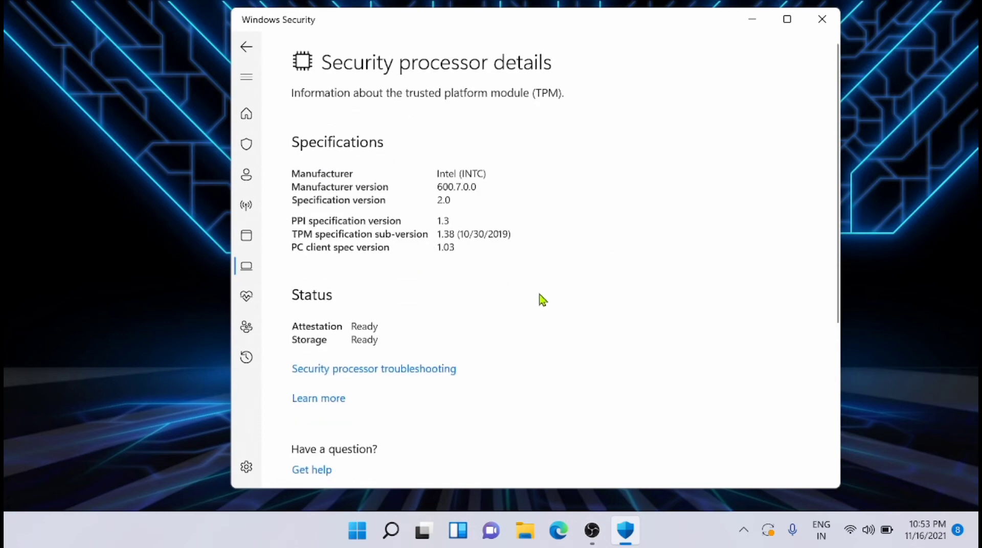
mouse_move(433, 380)
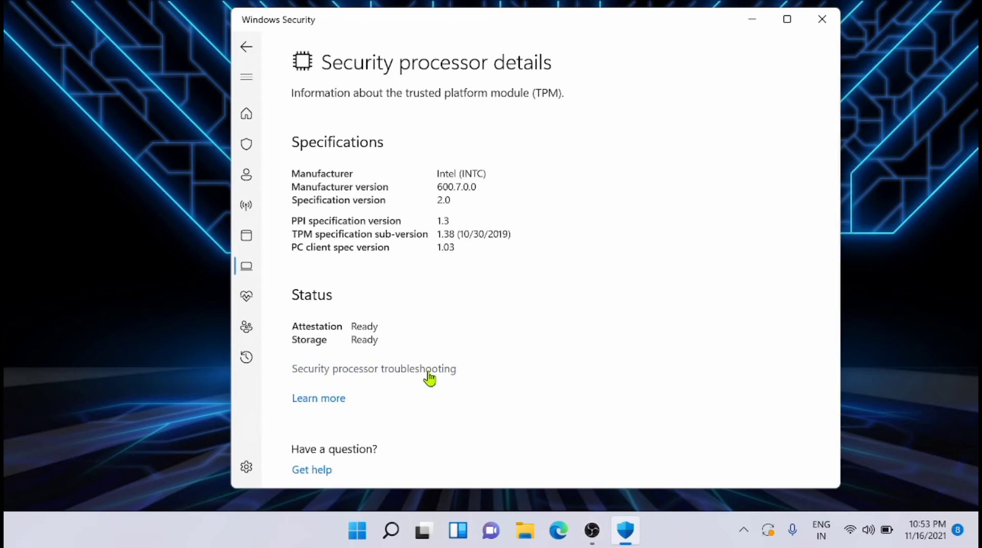
- Review the Security processor troubleshooting page's Clear TPM option, then close Windows Security
left_click(373, 369)
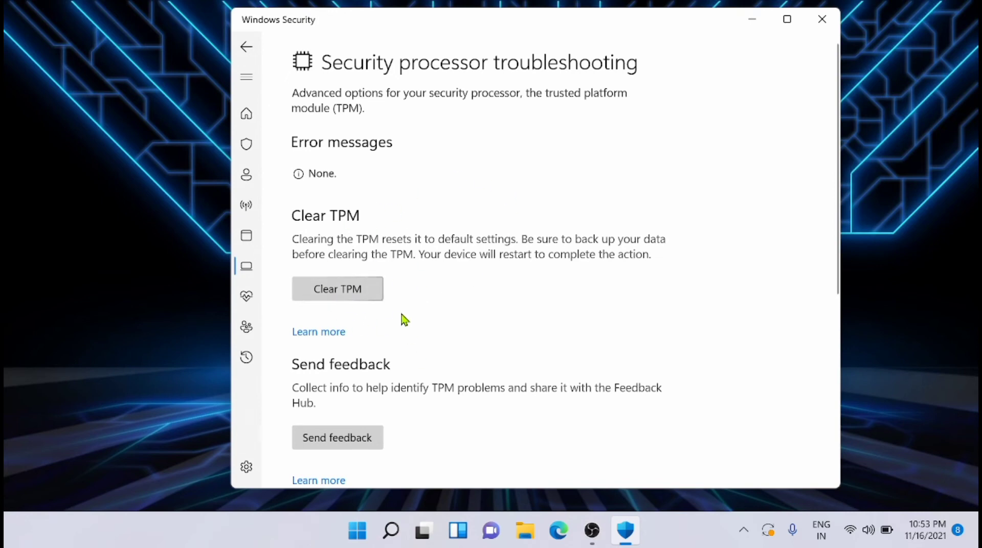
mouse_move(400, 331)
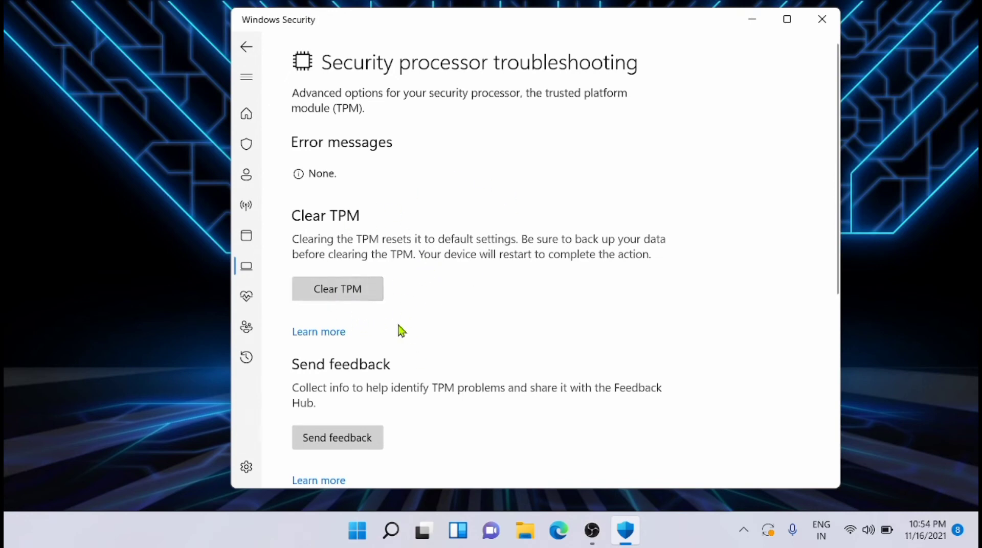
mouse_move(385, 269)
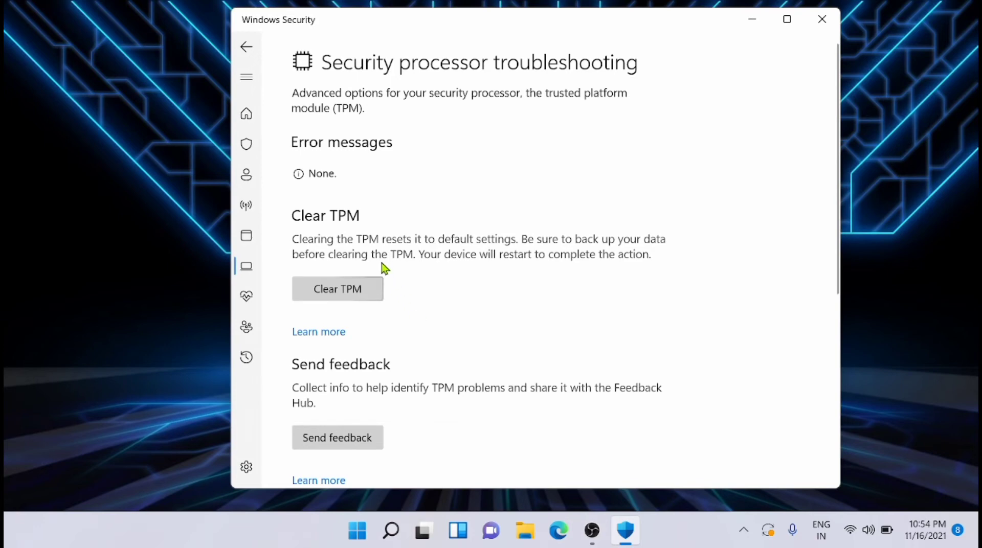
mouse_move(488, 263)
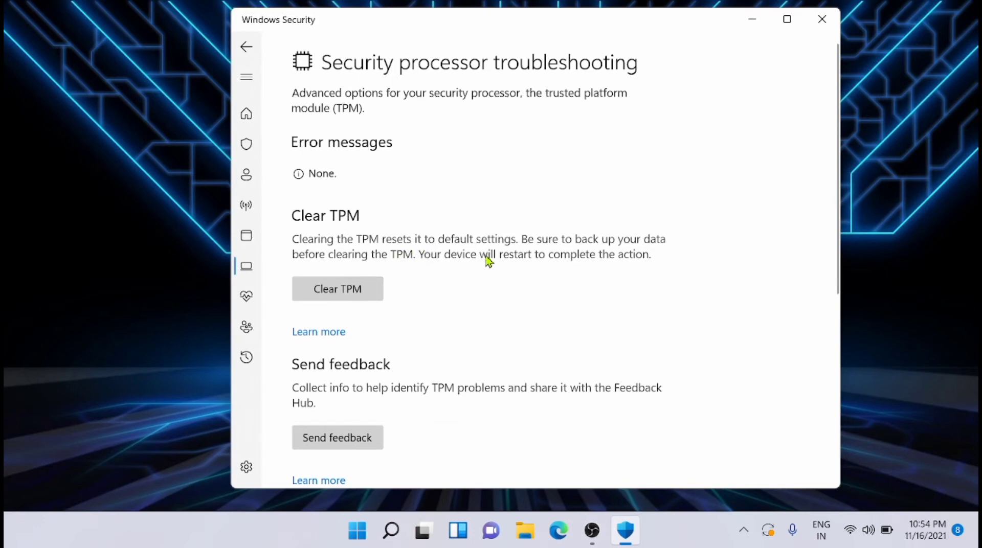
mouse_move(624, 263)
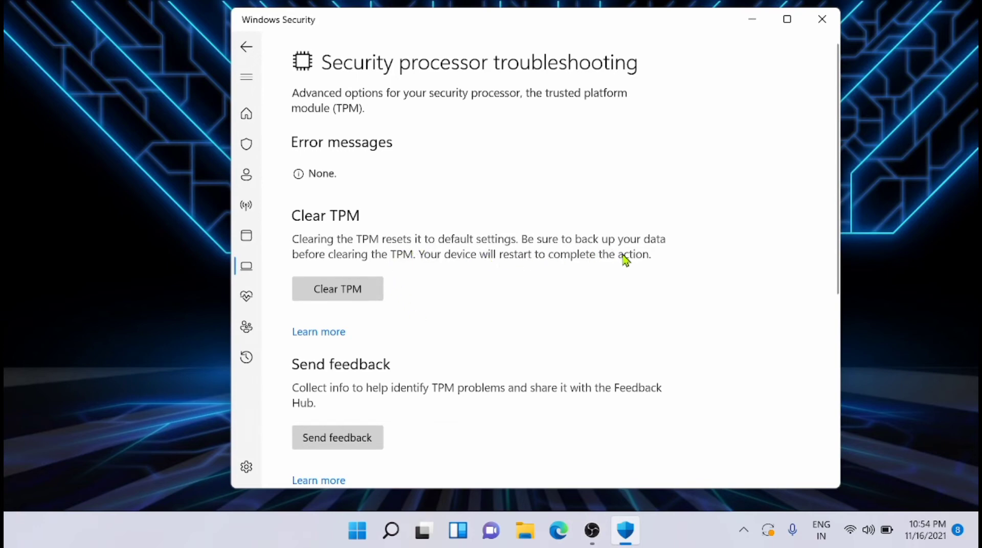
mouse_move(441, 300)
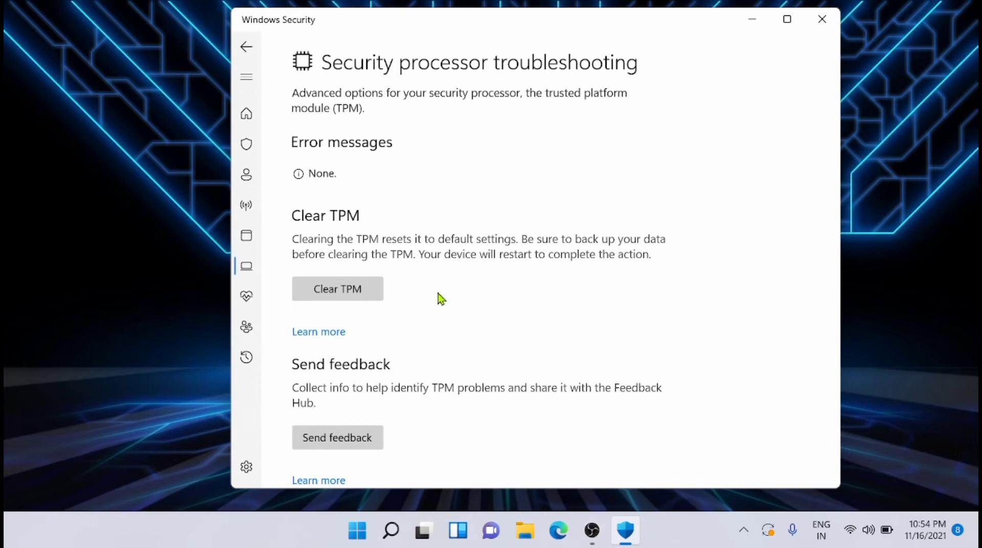
left_click(821, 19)
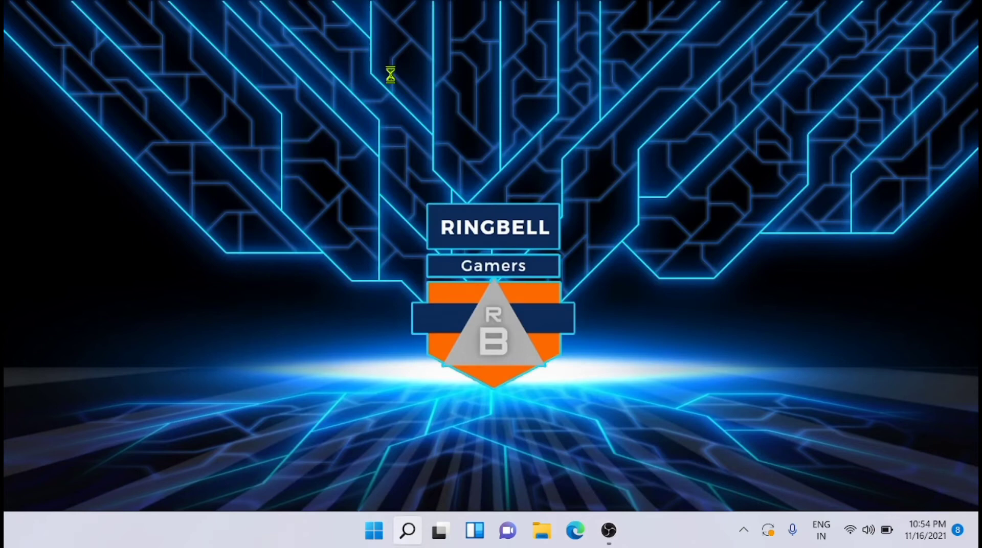
- Launch tpm.msc to open the TPM Management console
type("tpm")
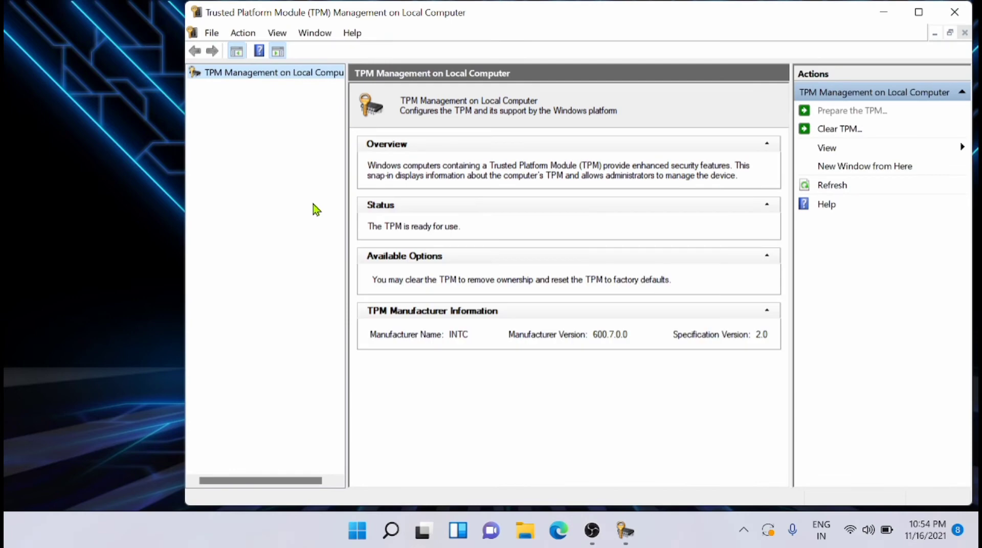
mouse_move(324, 109)
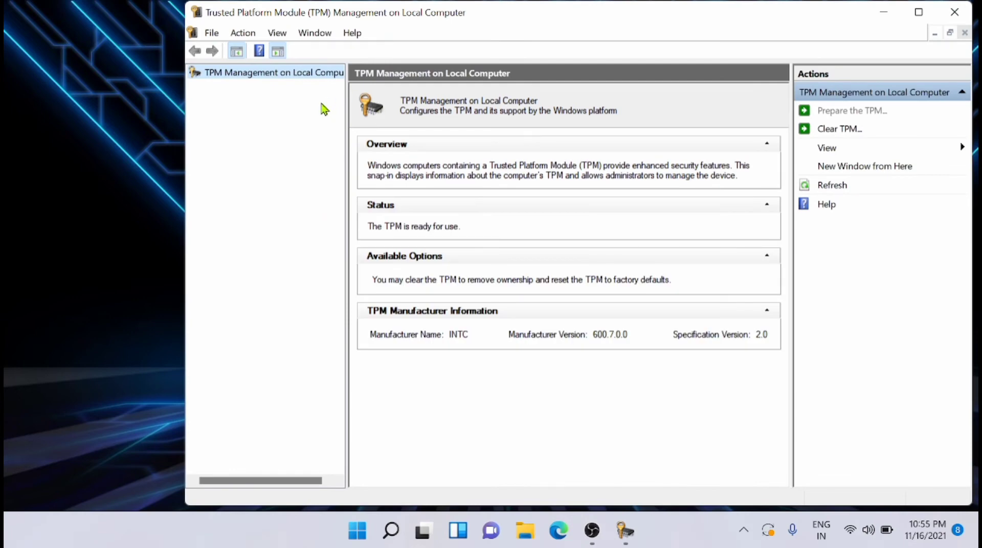
- Open the TPM Management Action menu to reveal Clear TPM
left_click(242, 33)
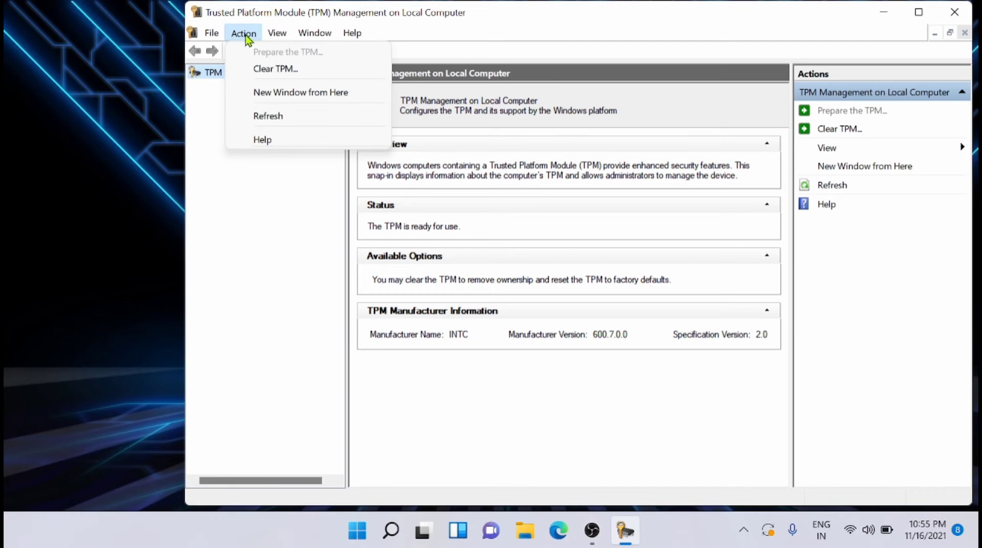
mouse_move(284, 76)
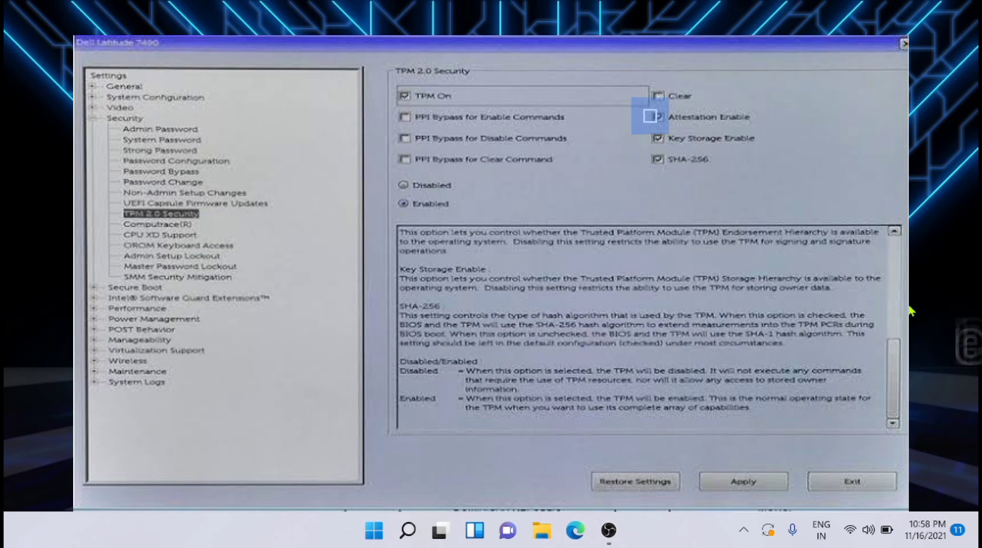
- Select TPM 2.0 Security in Dell BIOS Setup to show the Clear checkbox
left_click(658, 117)
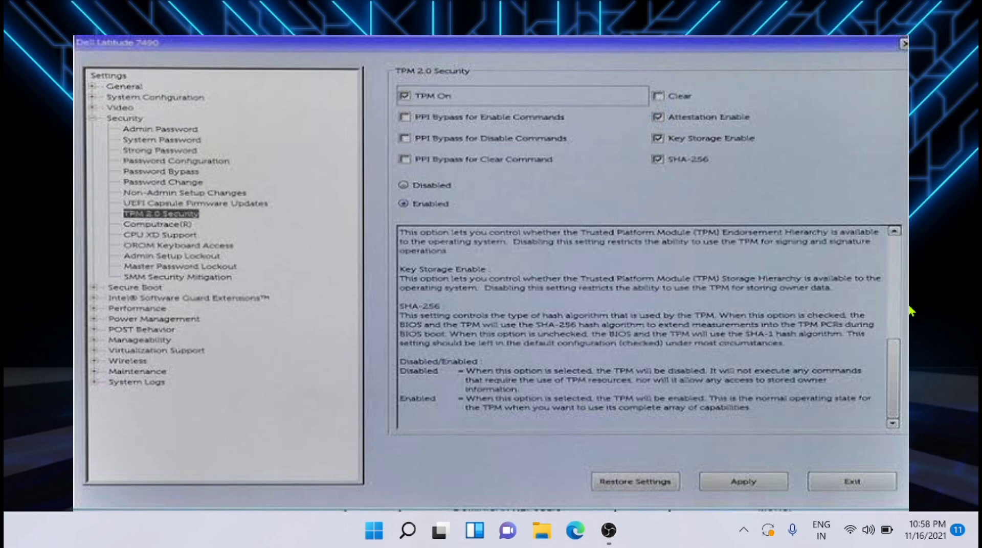